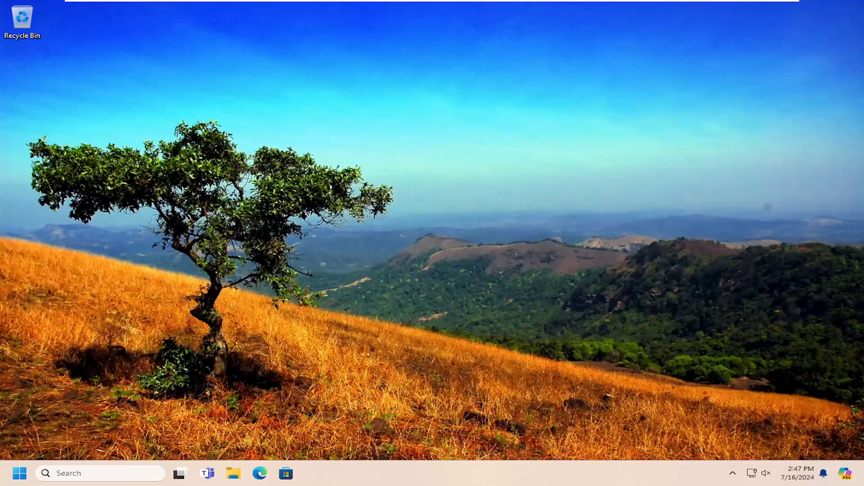
# Search Start for cmd and run Command Prompt as administrator
pyautogui.click(20, 473)
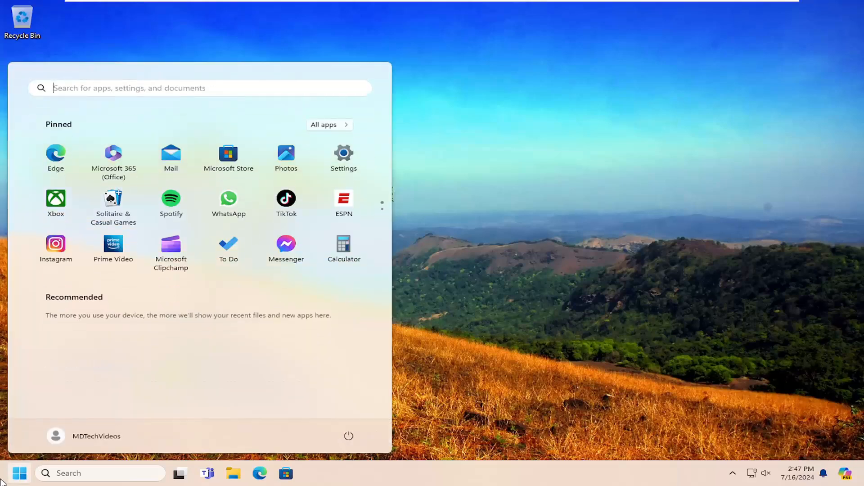
pyautogui.write('cmd')
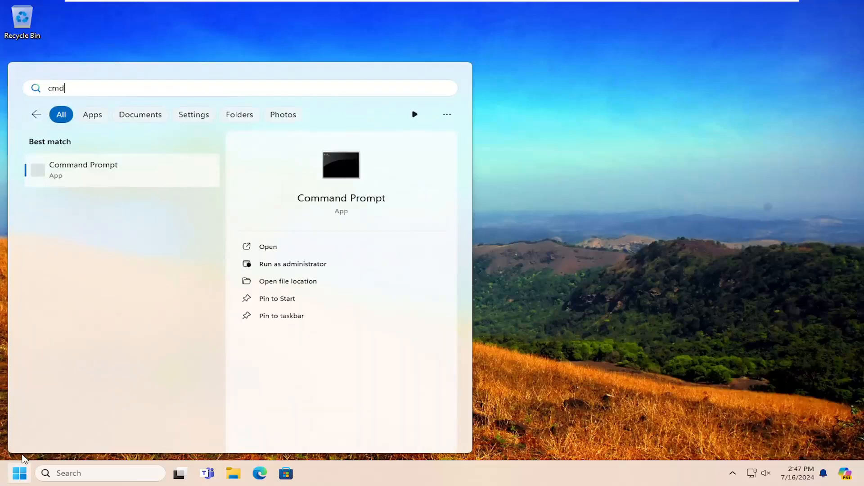
pyautogui.moveTo(82, 168)
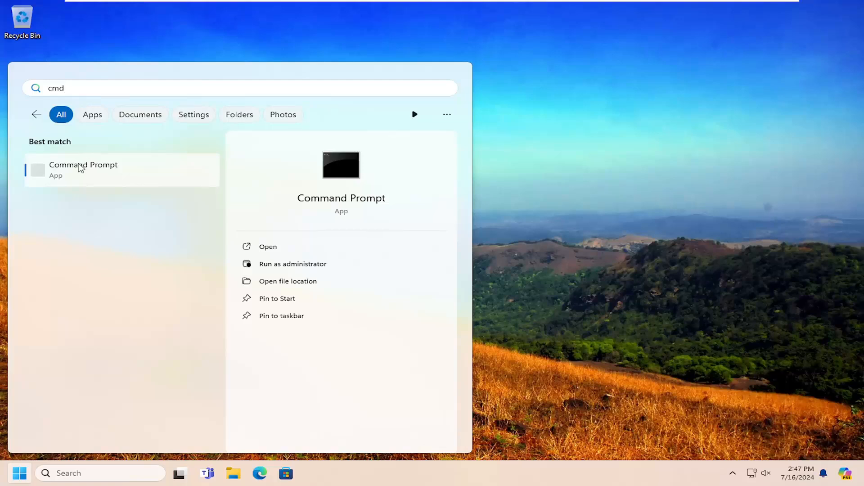
pyautogui.rightClick(83, 168)
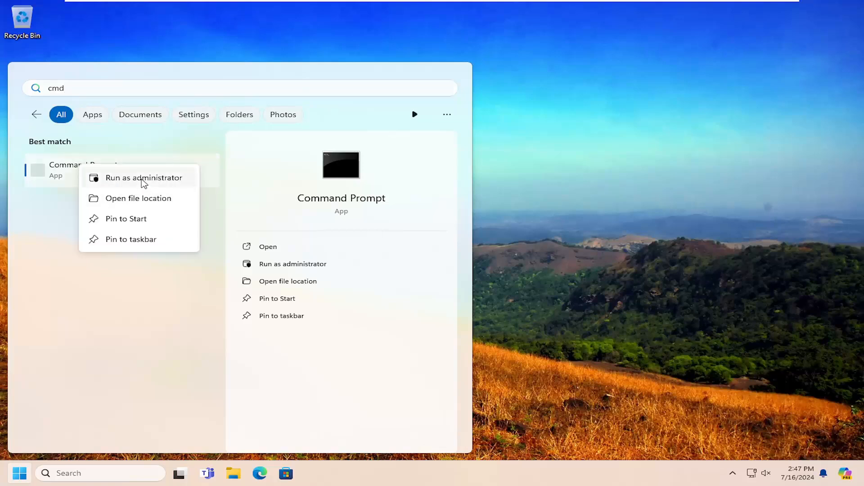
pyautogui.click(144, 178)
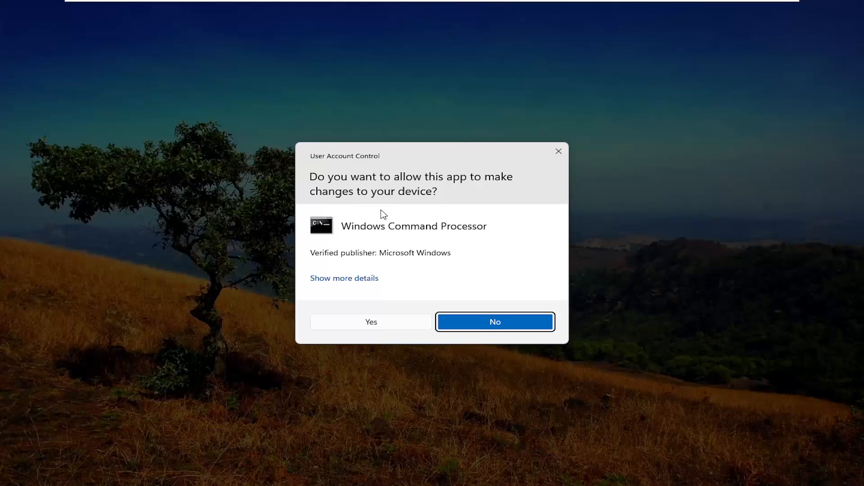
pyautogui.moveTo(378, 324)
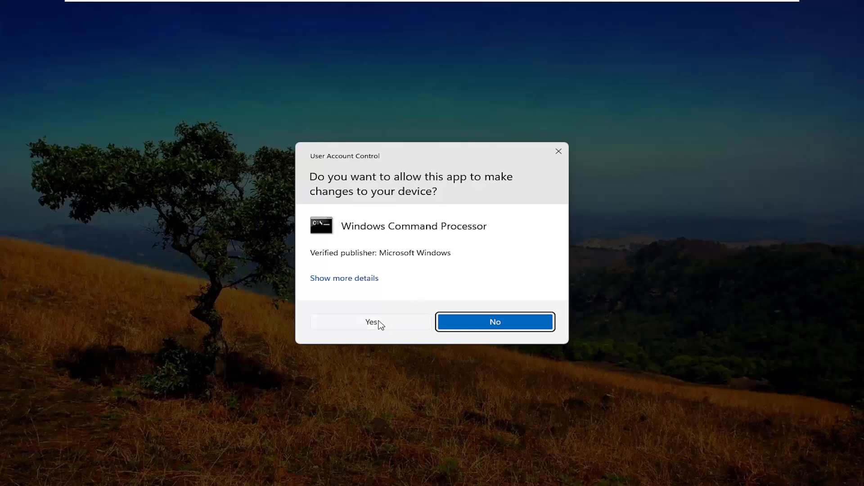
# Approve the UAC prompt and run ipconfig /flushdns in the elevated console
pyautogui.click(371, 321)
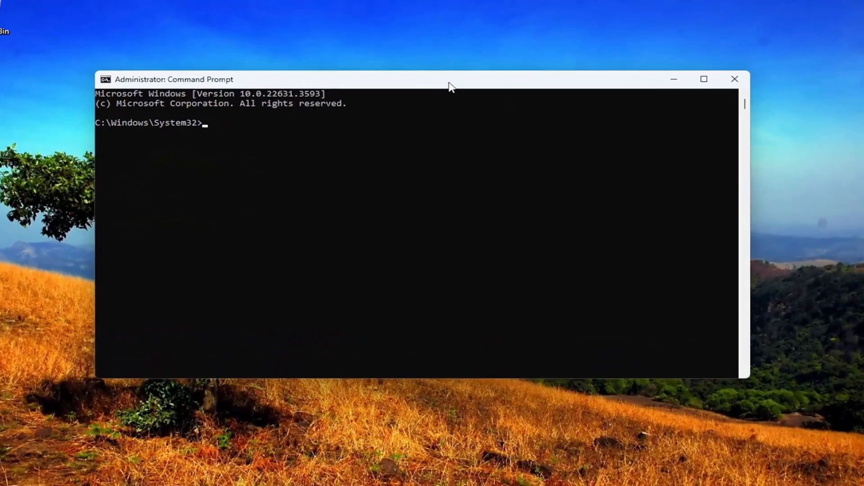
pyautogui.write('ipconfig')
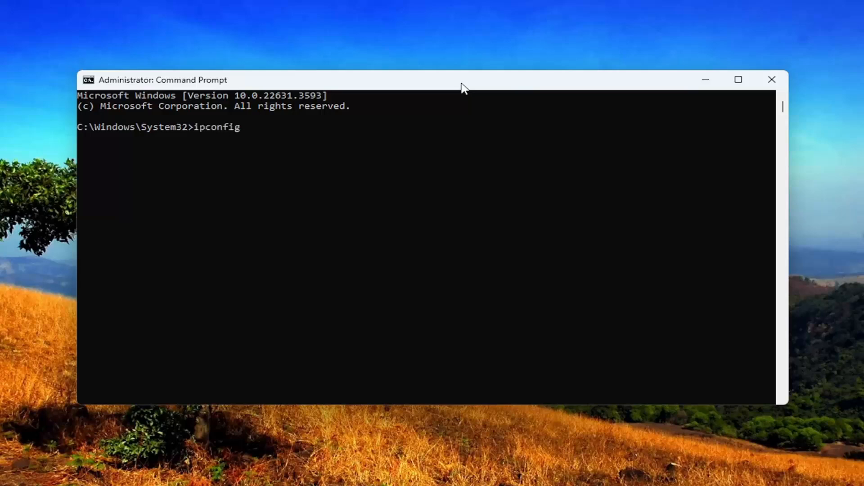
pyautogui.write('/flush')
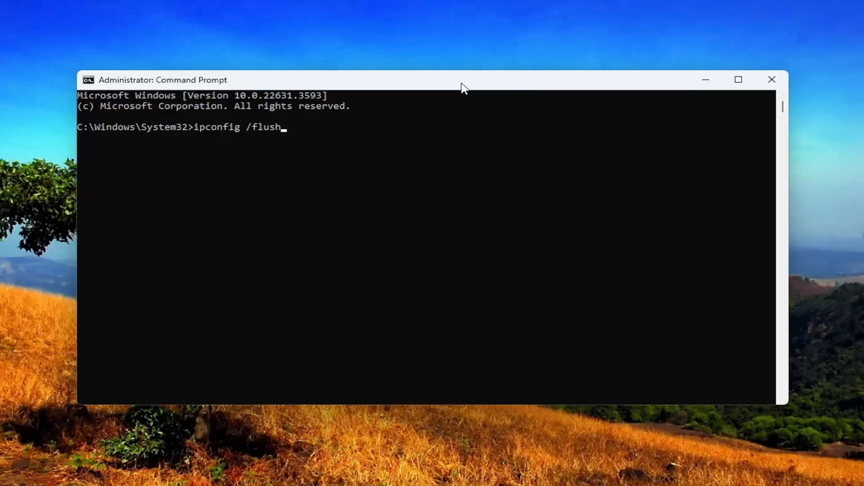
pyautogui.write('dns')
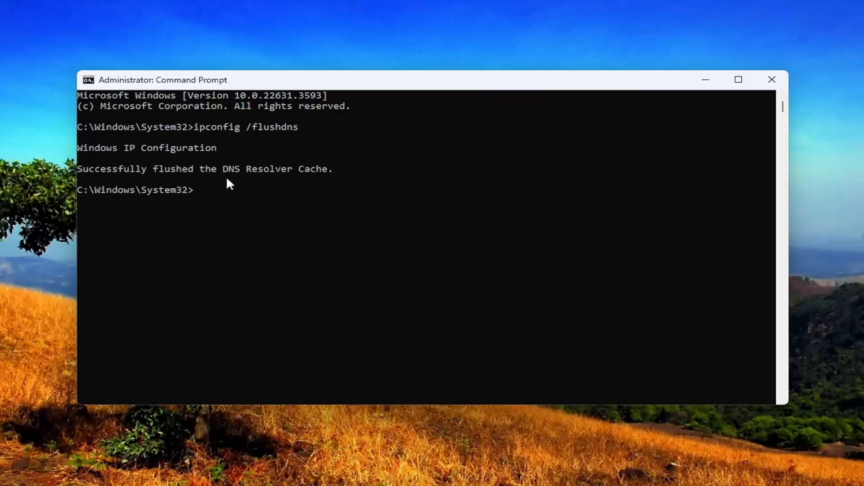
pyautogui.moveTo(137, 159)
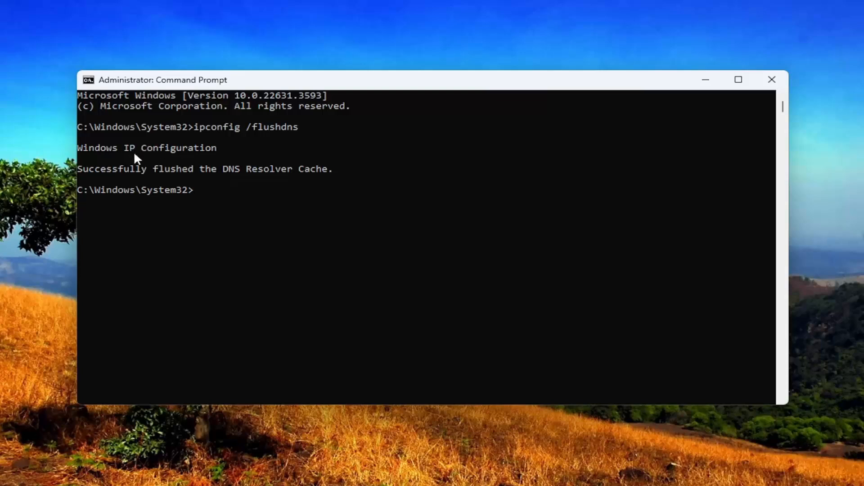
pyautogui.moveTo(208, 182)
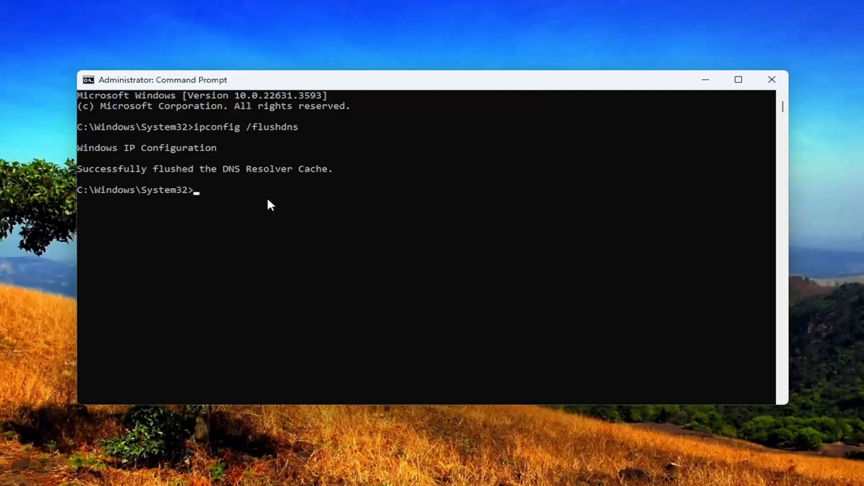
# Run netsh winsock reset to reset the Winsock catalog
pyautogui.write('netsh winsock re')
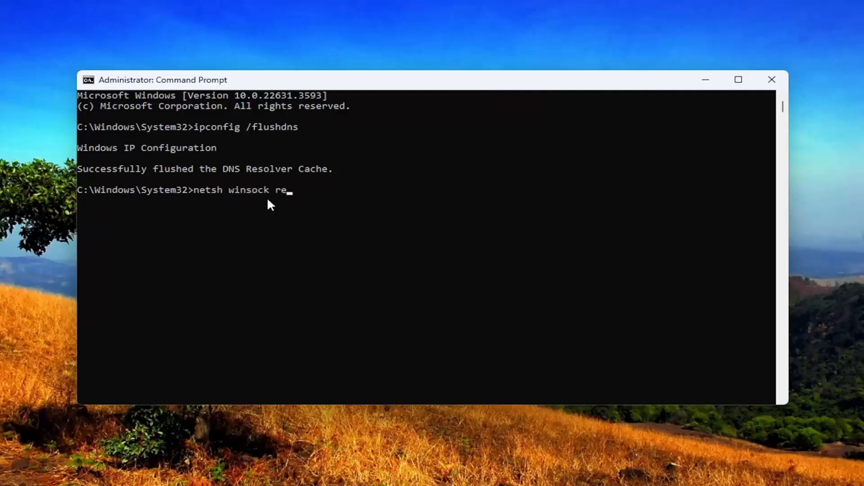
pyautogui.write('set')
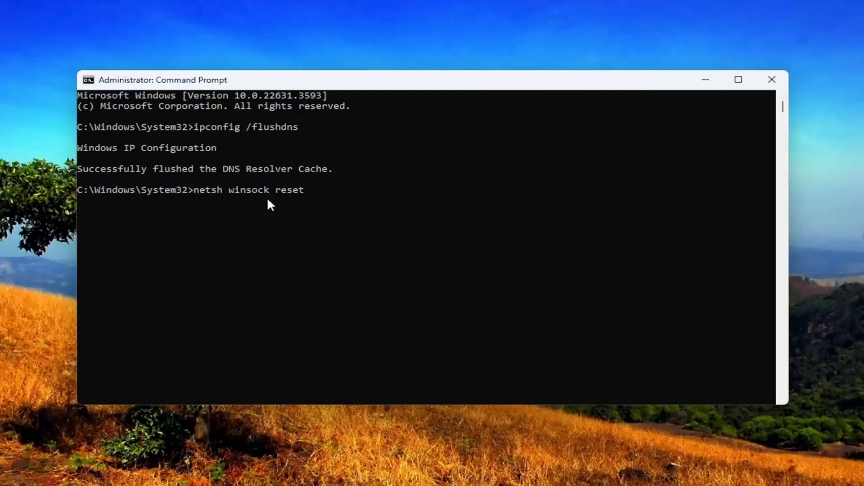
pyautogui.press('enter')
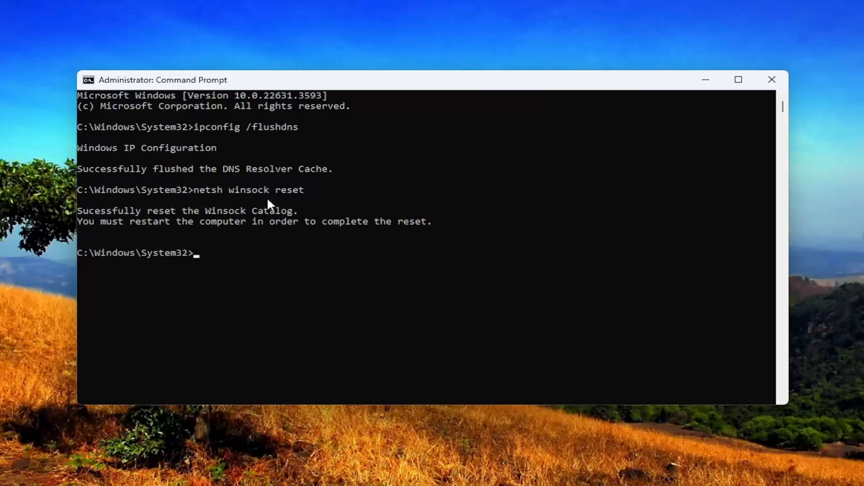
pyautogui.moveTo(270, 233)
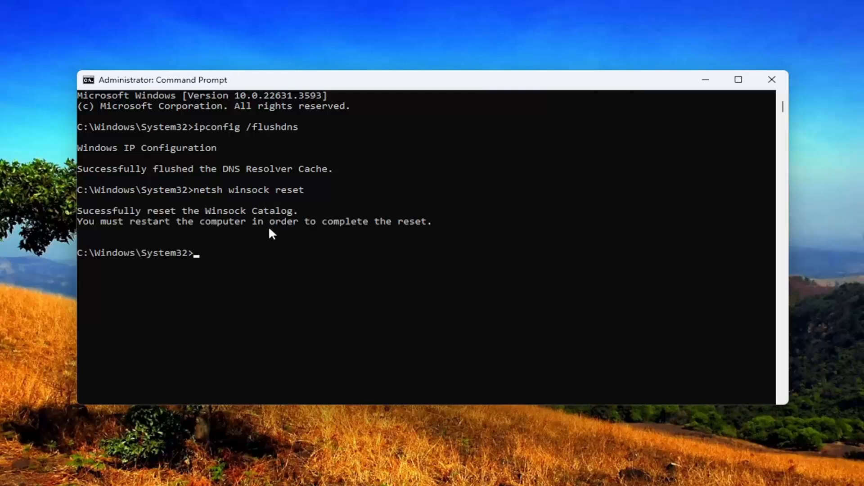
pyautogui.moveTo(142, 242)
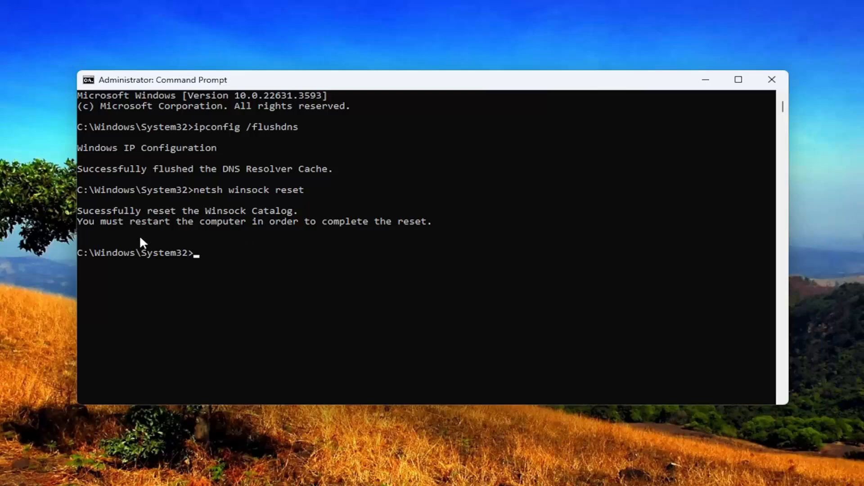
pyautogui.moveTo(182, 248)
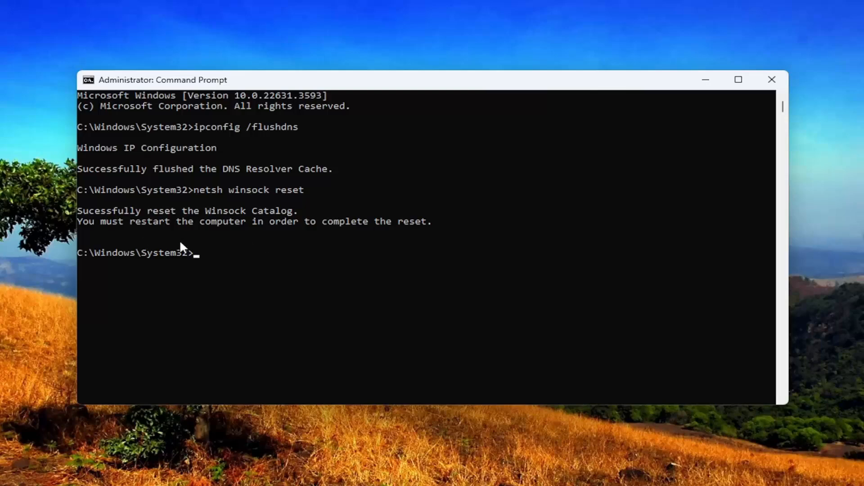
# Restart the PC from the Start button's power user menu
pyautogui.click(770, 79)
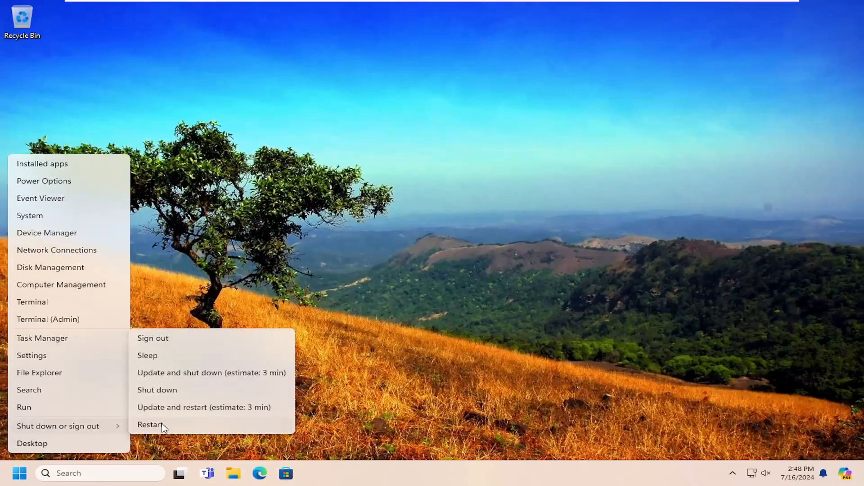
pyautogui.click(149, 424)
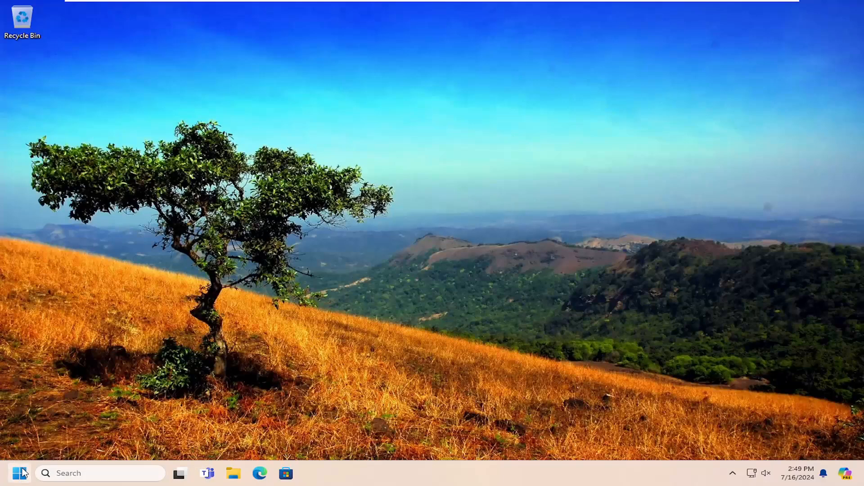
# Search Settings for 'network' and reach the Network reset page
pyautogui.write('network')
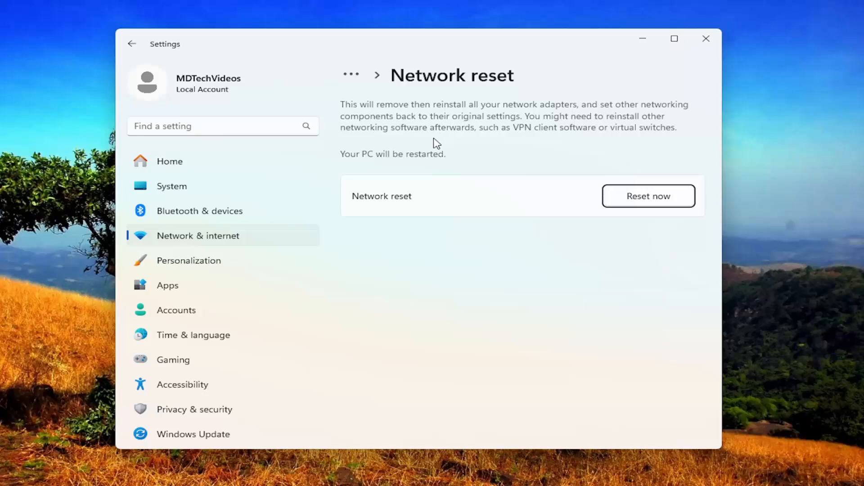
pyautogui.moveTo(468, 137)
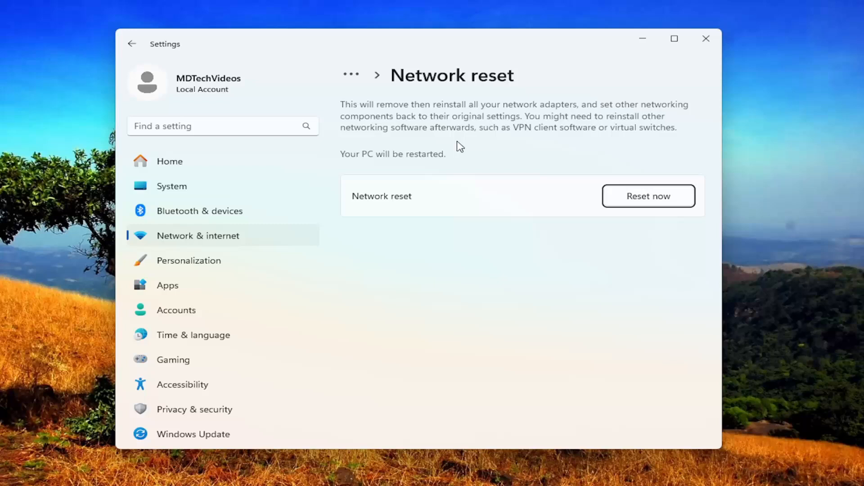
pyautogui.moveTo(521, 146)
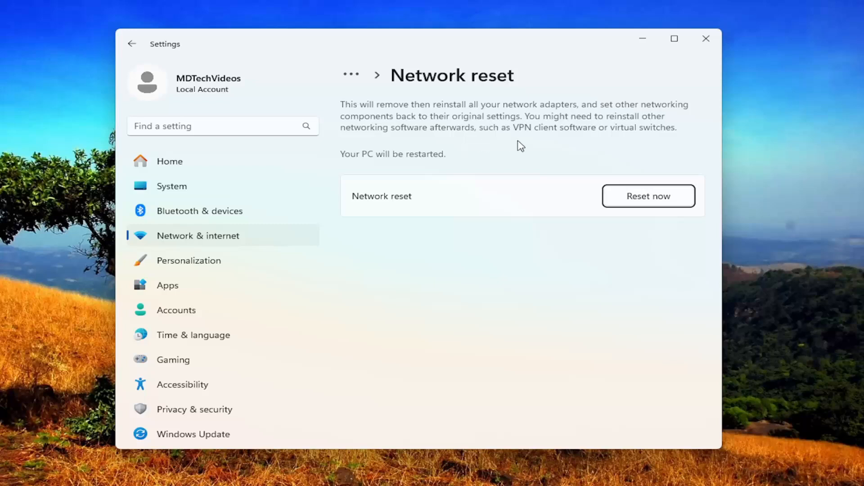
pyautogui.moveTo(415, 163)
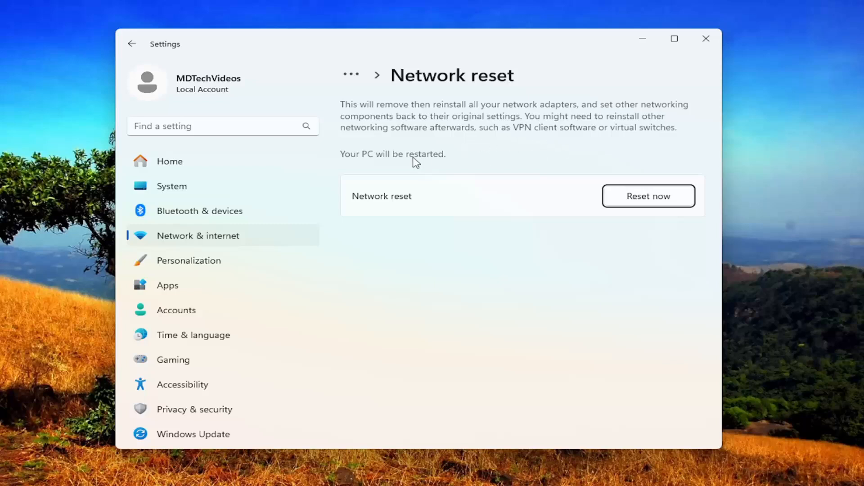
pyautogui.moveTo(459, 169)
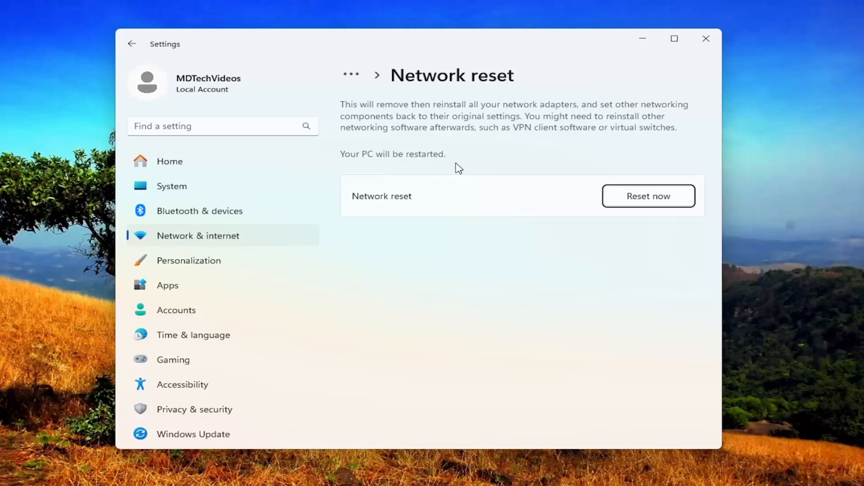
# Reset and confirm network settings, then close the five-minute shutdown notice
pyautogui.click(648, 196)
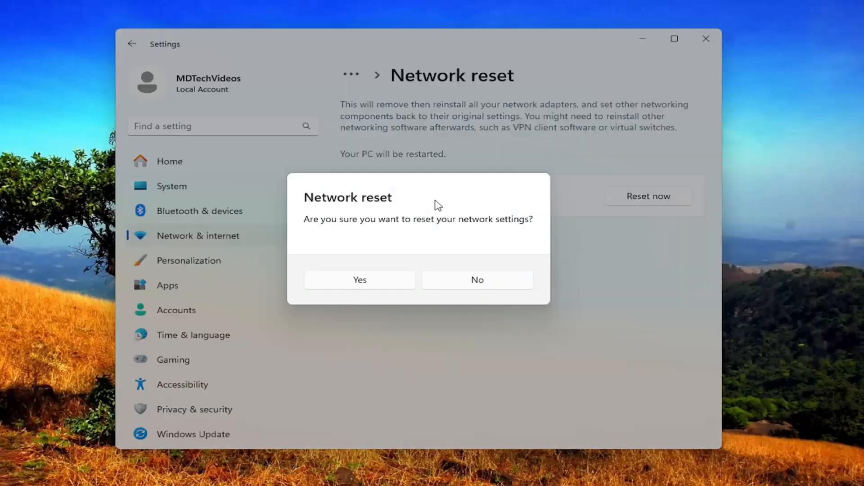
pyautogui.click(359, 280)
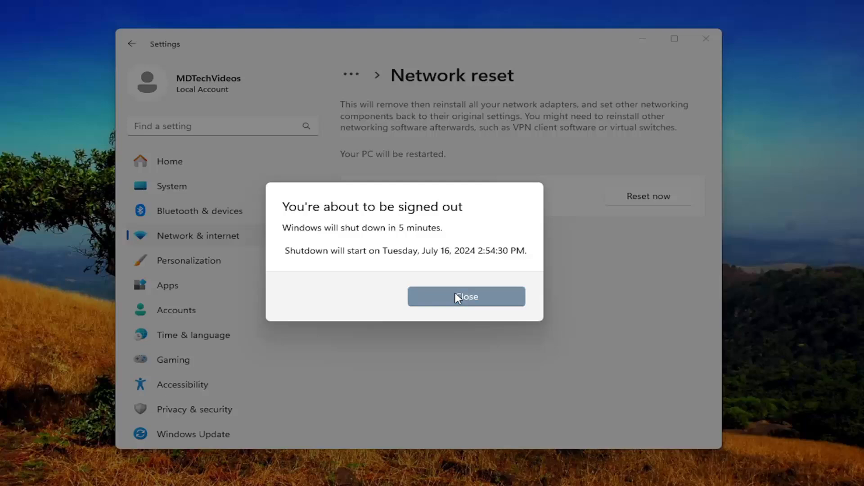
pyautogui.click(466, 297)
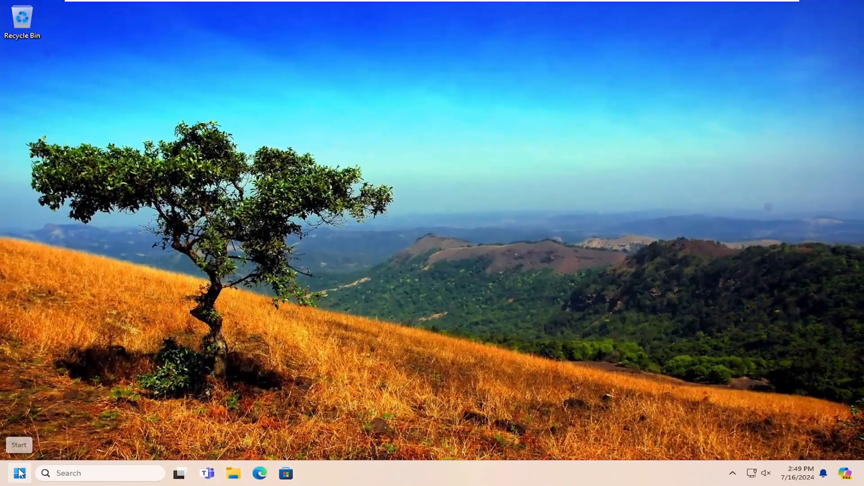